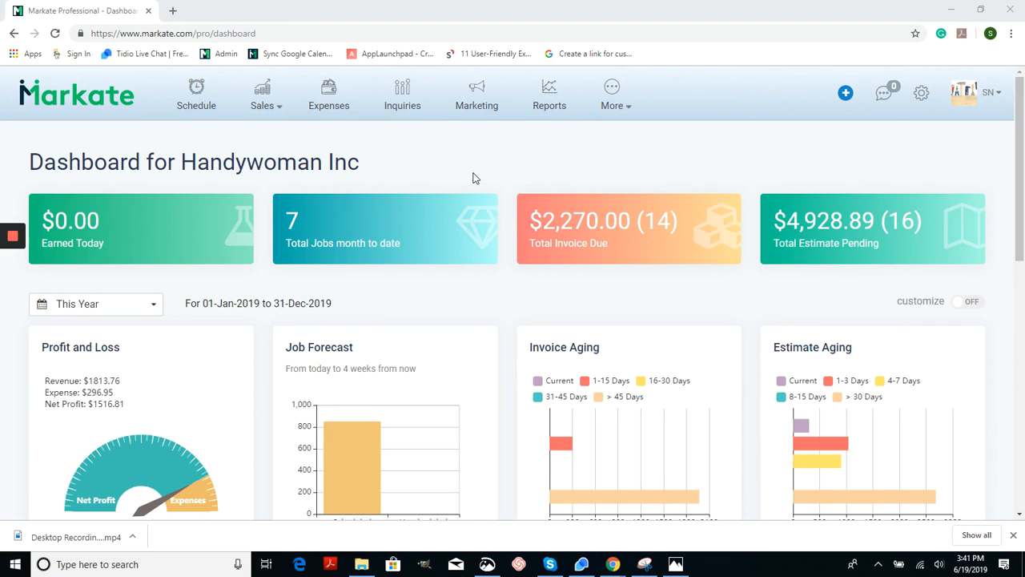
{"action": "mouse_move", "coordinate": [207, 125]}
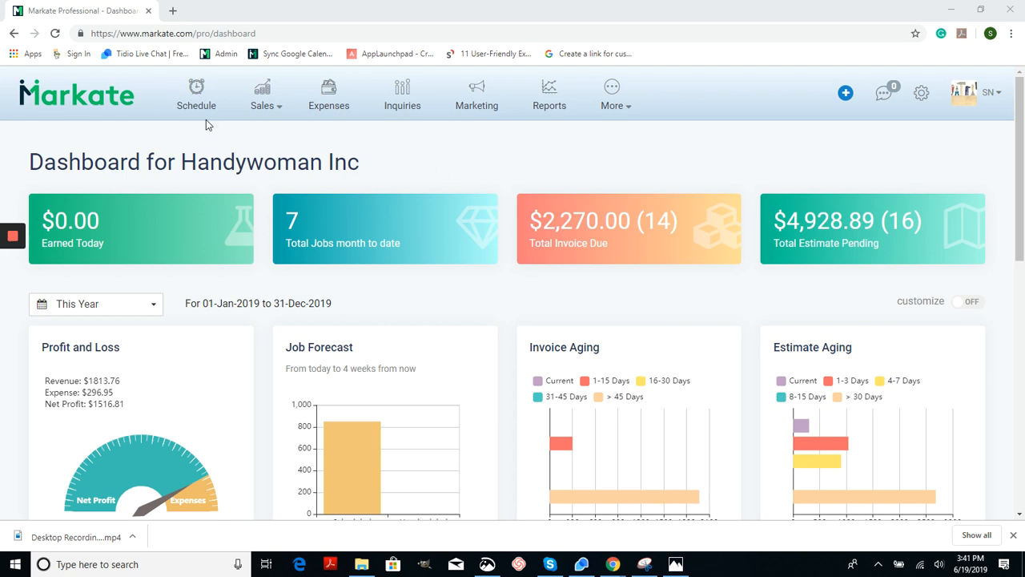
- Go to the Schedule calendar and enter its settings page
{"action": "left_click", "coordinate": [196, 95]}
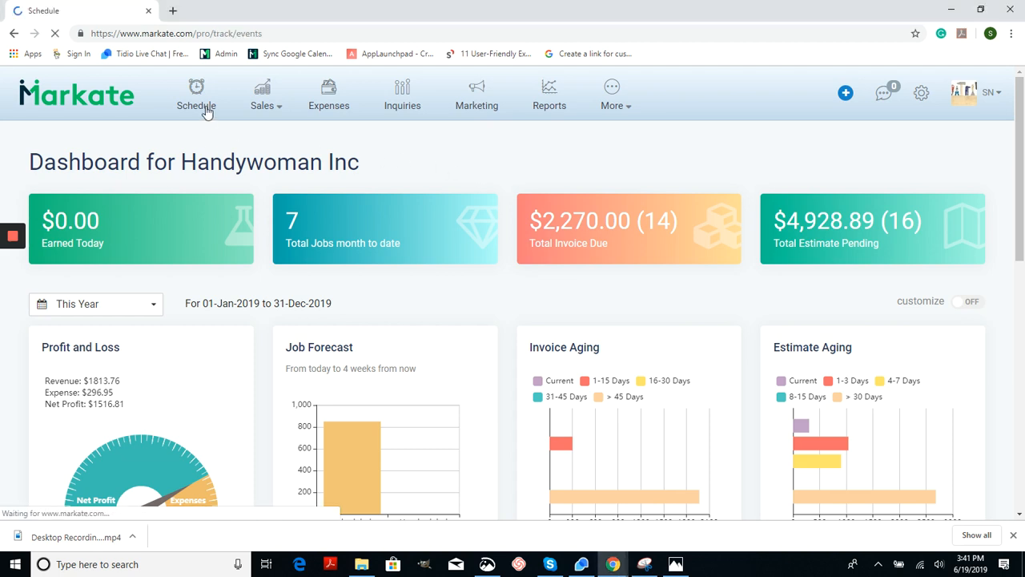
{"action": "left_click", "coordinate": [196, 96]}
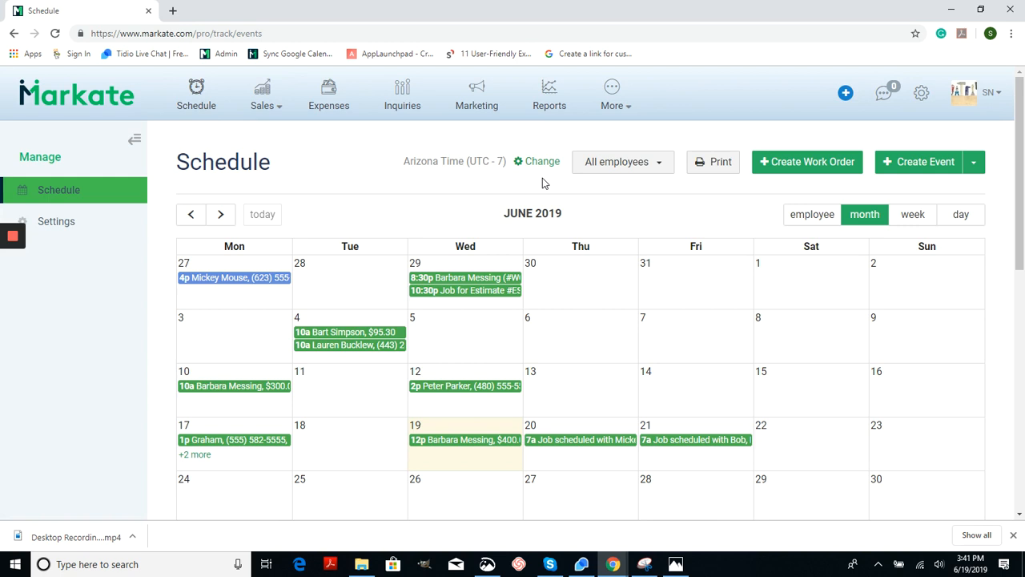
{"action": "mouse_move", "coordinate": [545, 167]}
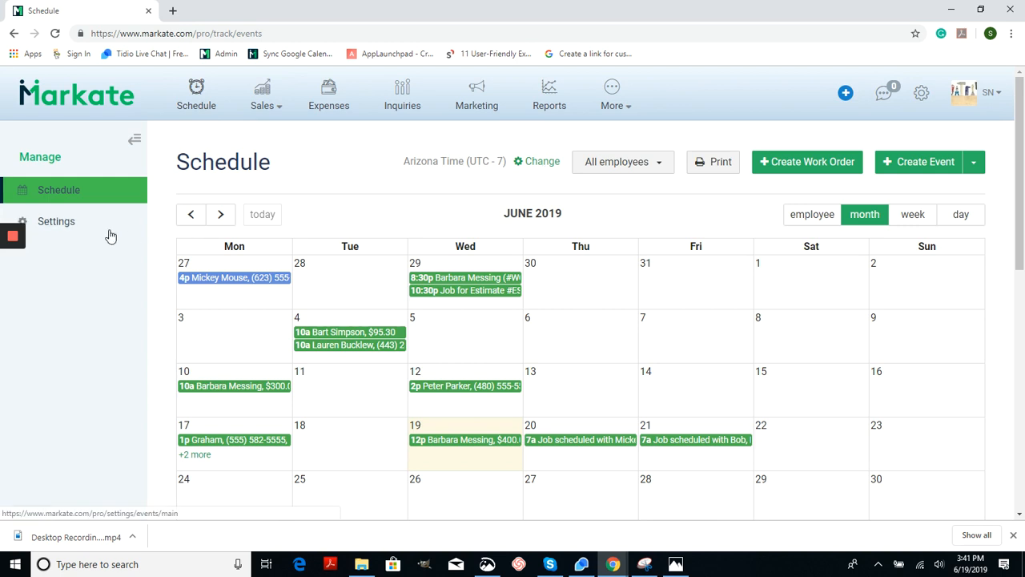
{"action": "left_click", "coordinate": [56, 221]}
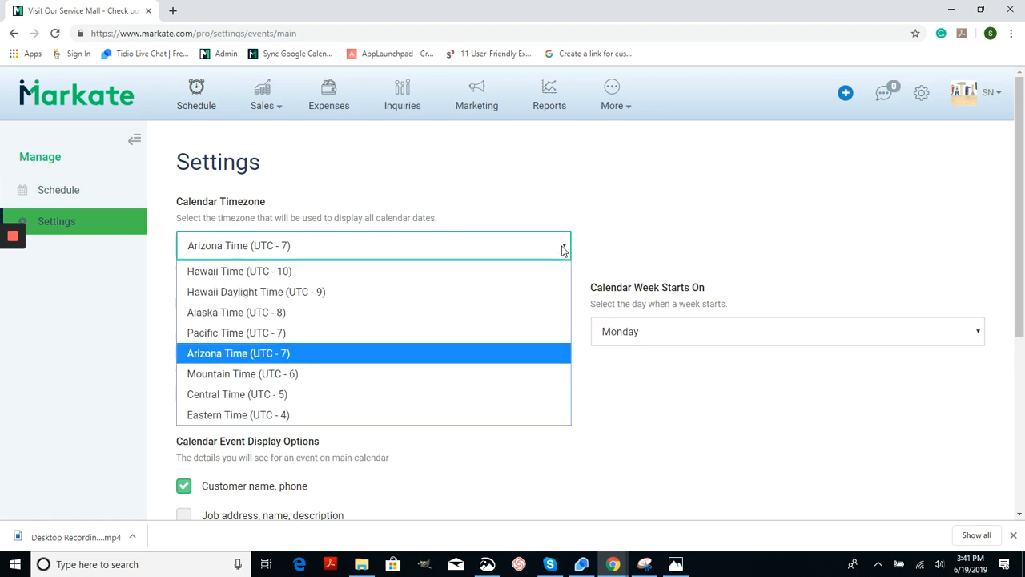
{"action": "mouse_move", "coordinate": [484, 321]}
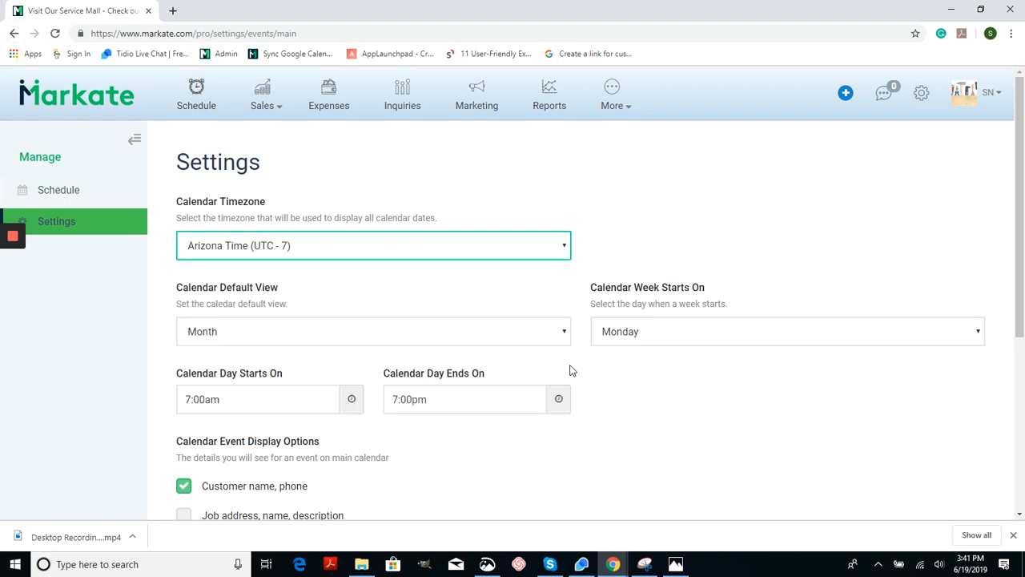
- Save the calendar settings keeping Arizona Time (UTC - 7) as the timezone
{"action": "scroll", "scroll_direction": "down", "scroll_amount": 3}
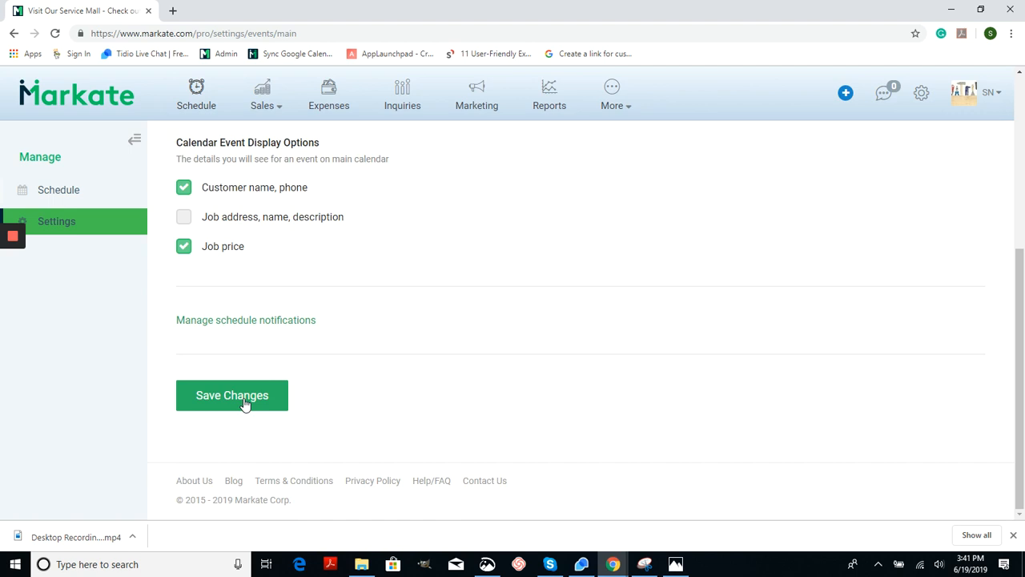
{"action": "left_click", "coordinate": [232, 394]}
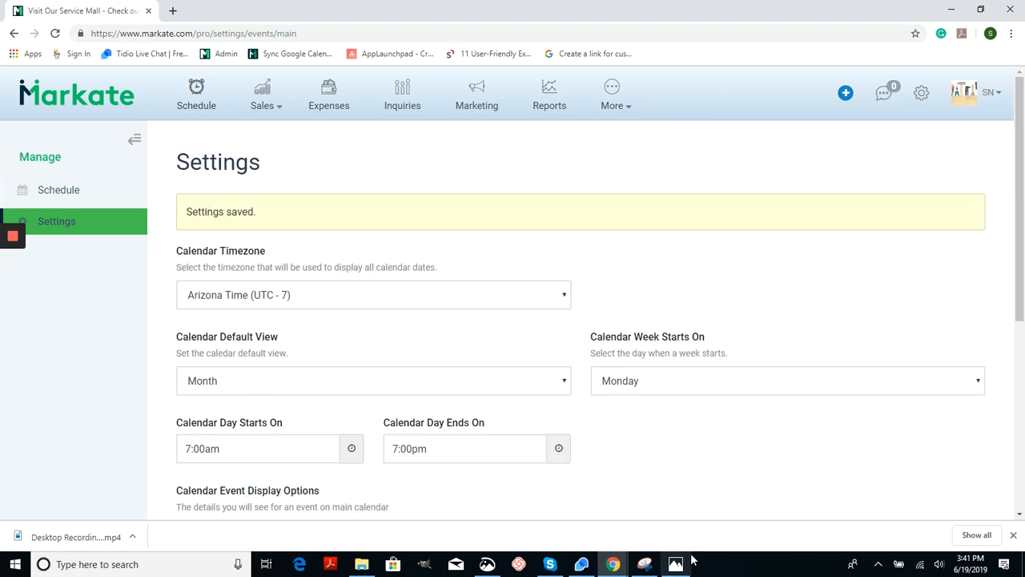
- Show the phone screenshot of Markate's mobile June 2019 calendar from the taskbar
{"action": "left_click", "coordinate": [674, 564]}
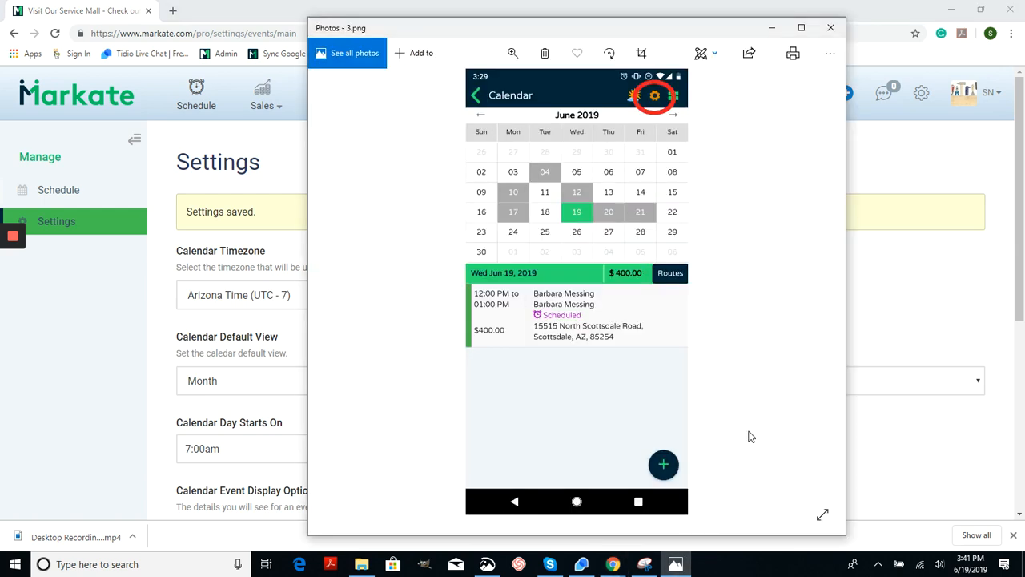
{"action": "mouse_move", "coordinate": [563, 109]}
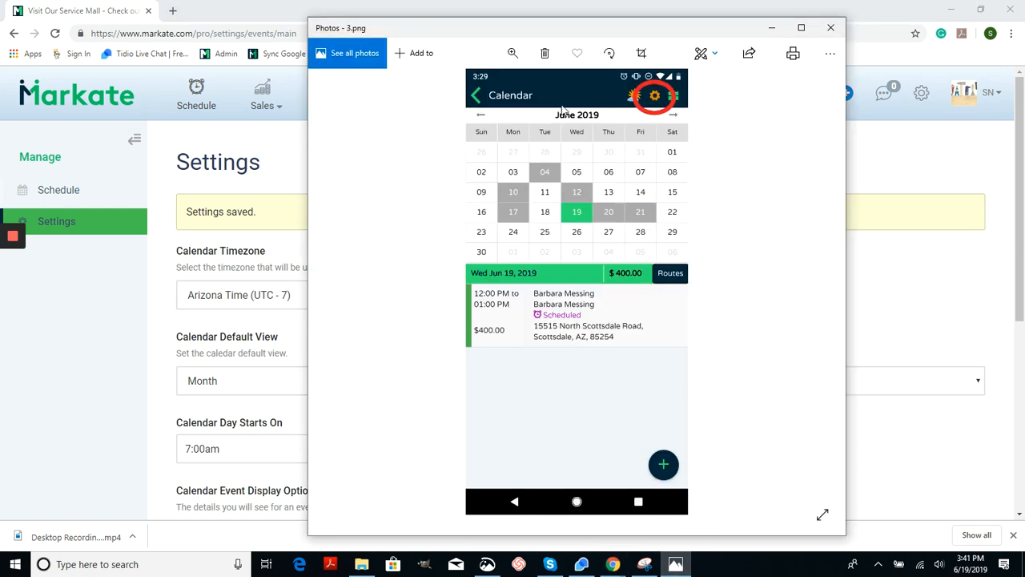
{"action": "mouse_move", "coordinate": [703, 151]}
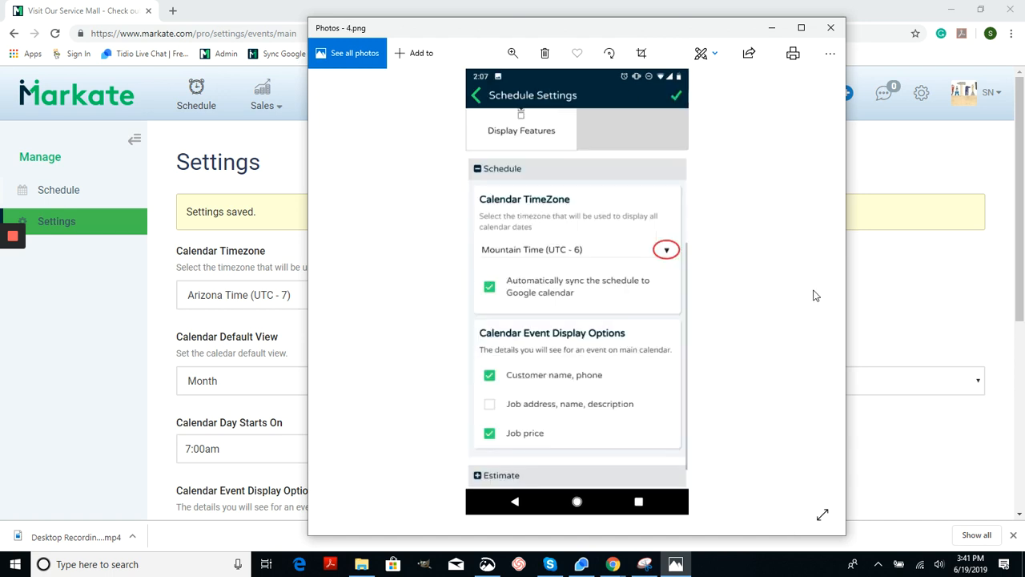
{"action": "mouse_move", "coordinate": [625, 207]}
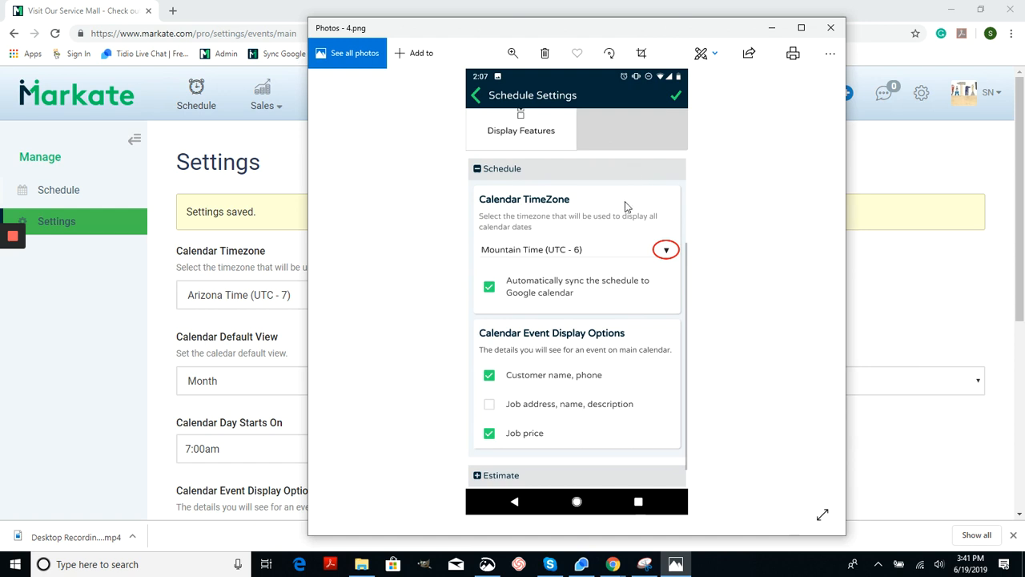
{"action": "mouse_move", "coordinate": [669, 253]}
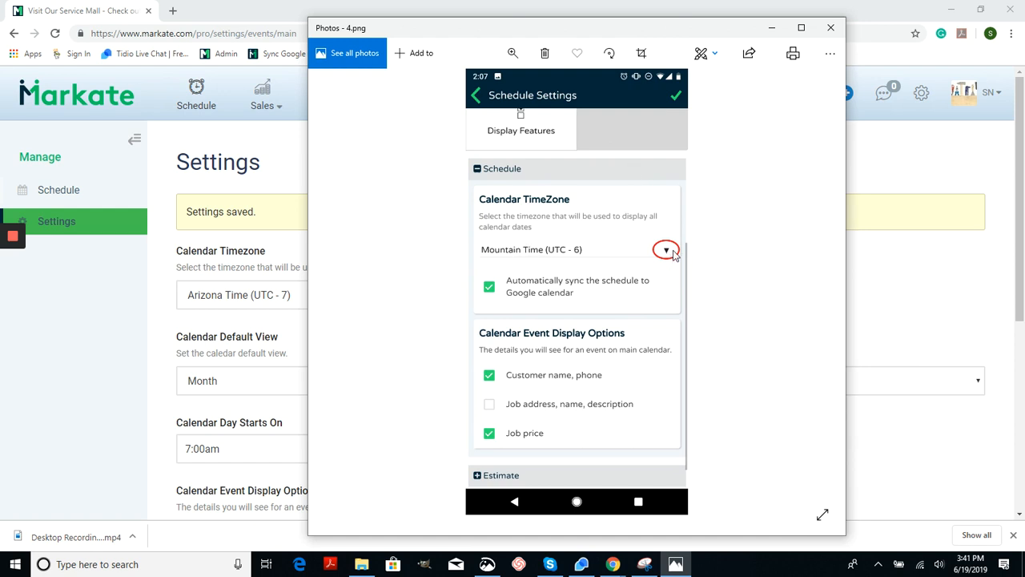
{"action": "mouse_move", "coordinate": [365, 230]}
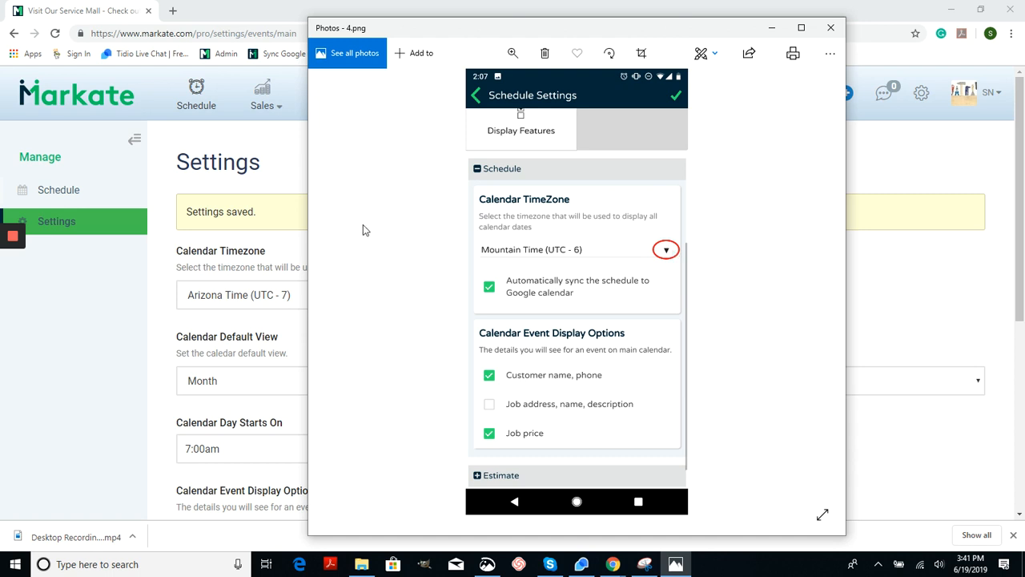